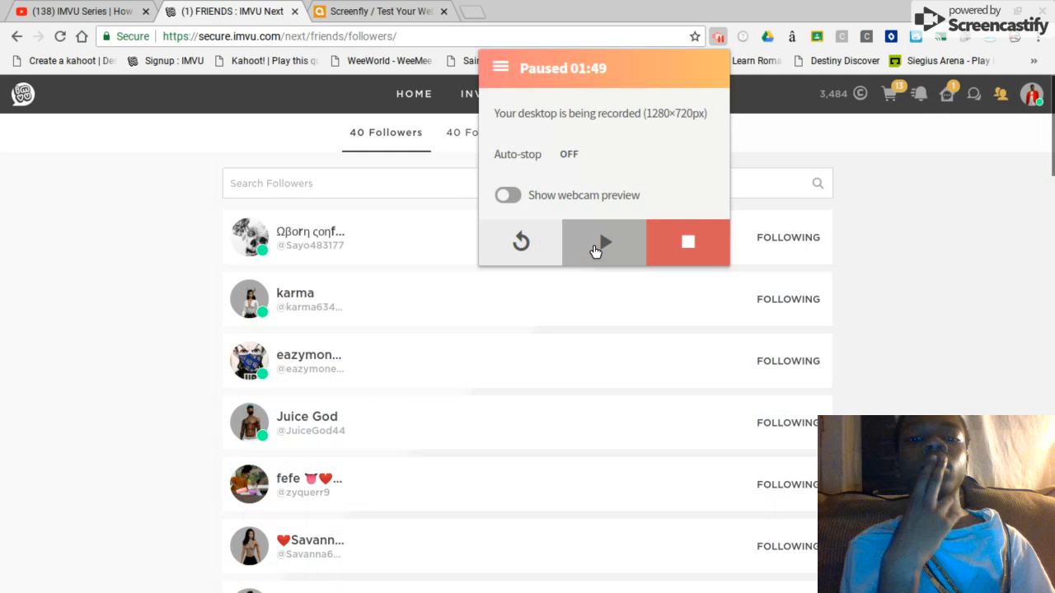
Step: Follow back the one follower in the Followers list who wasn't yet followed
{"action": "left_click", "coordinate": [603, 241]}
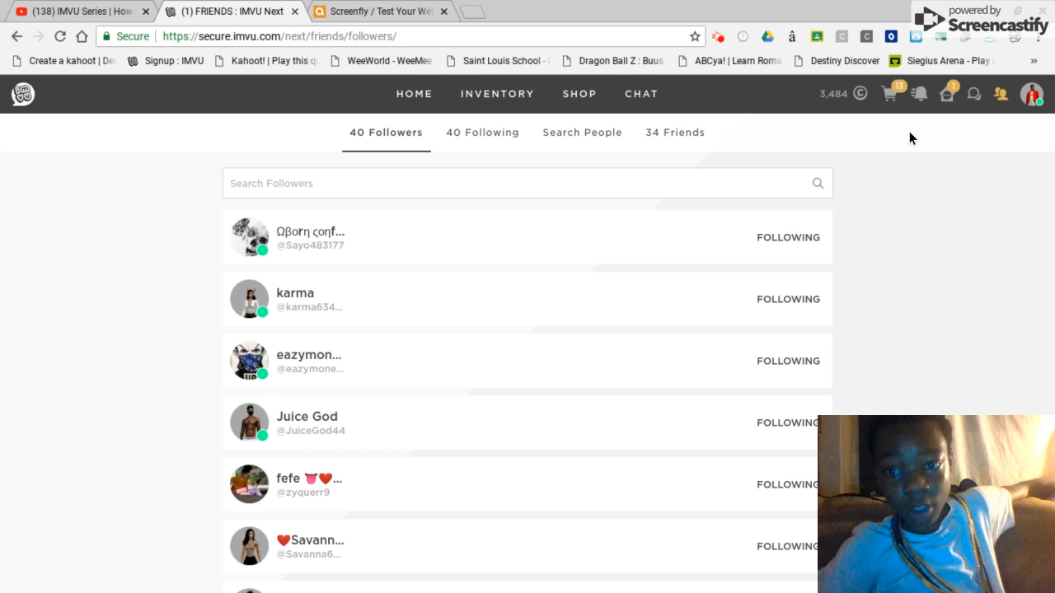
{"action": "mouse_move", "coordinate": [828, 181]}
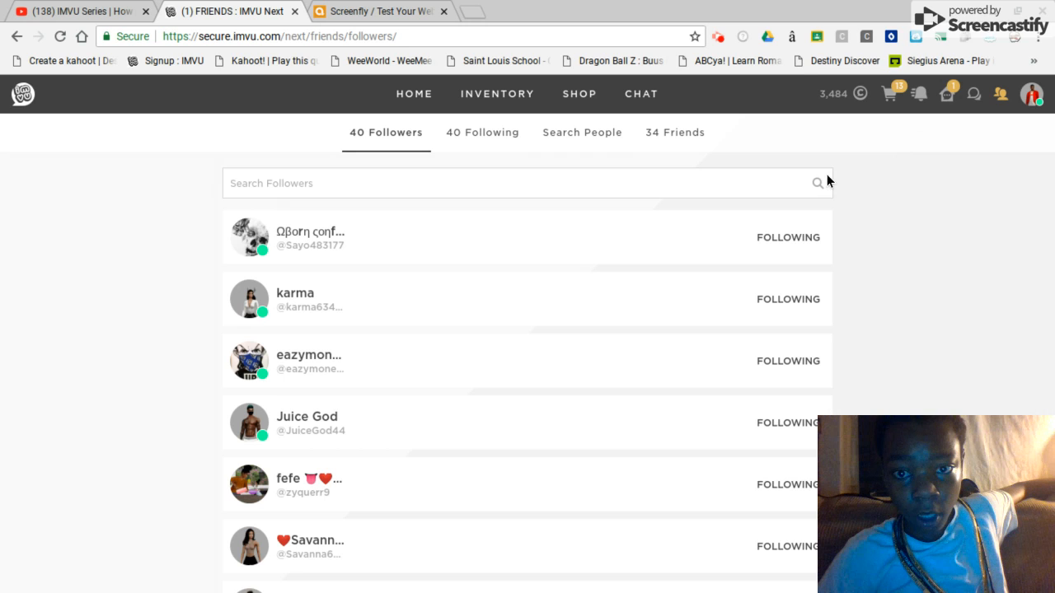
{"action": "scroll", "scroll_direction": "down", "scroll_amount": 3}
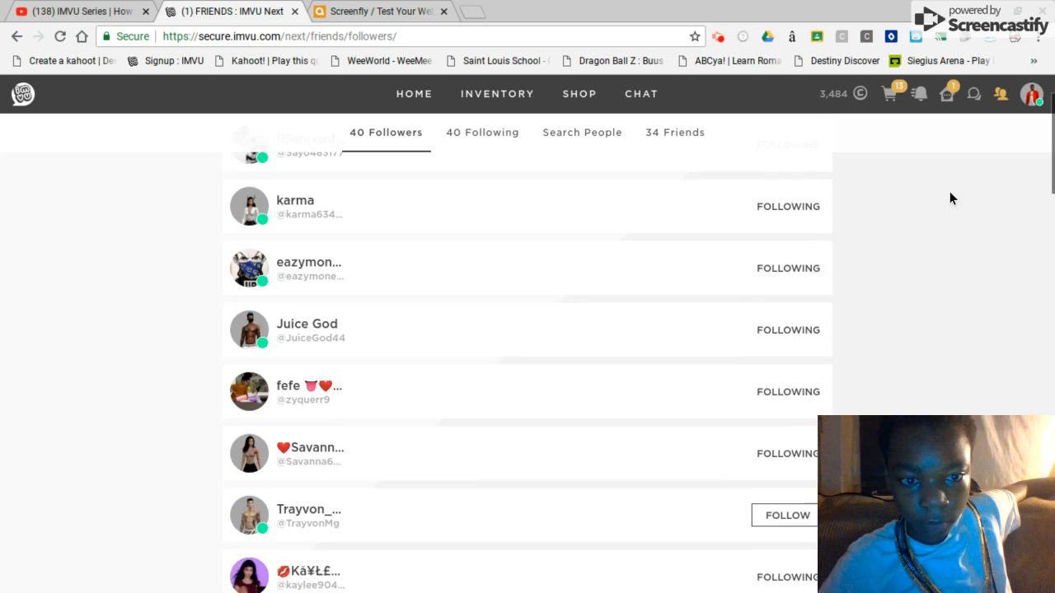
{"action": "scroll", "scroll_direction": "down", "scroll_amount": 3}
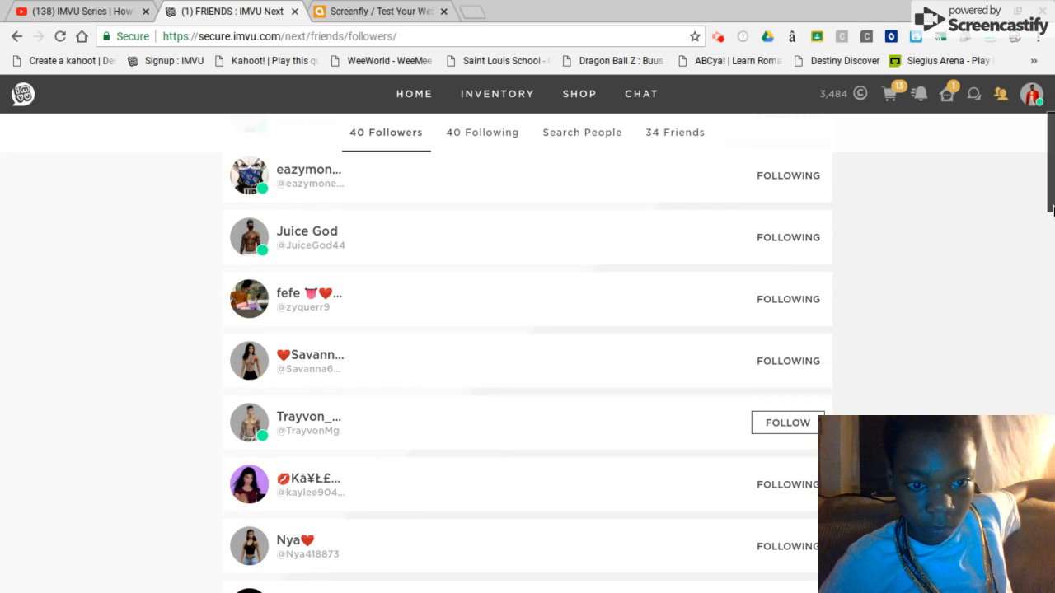
{"action": "scroll", "scroll_direction": "down", "scroll_amount": 3}
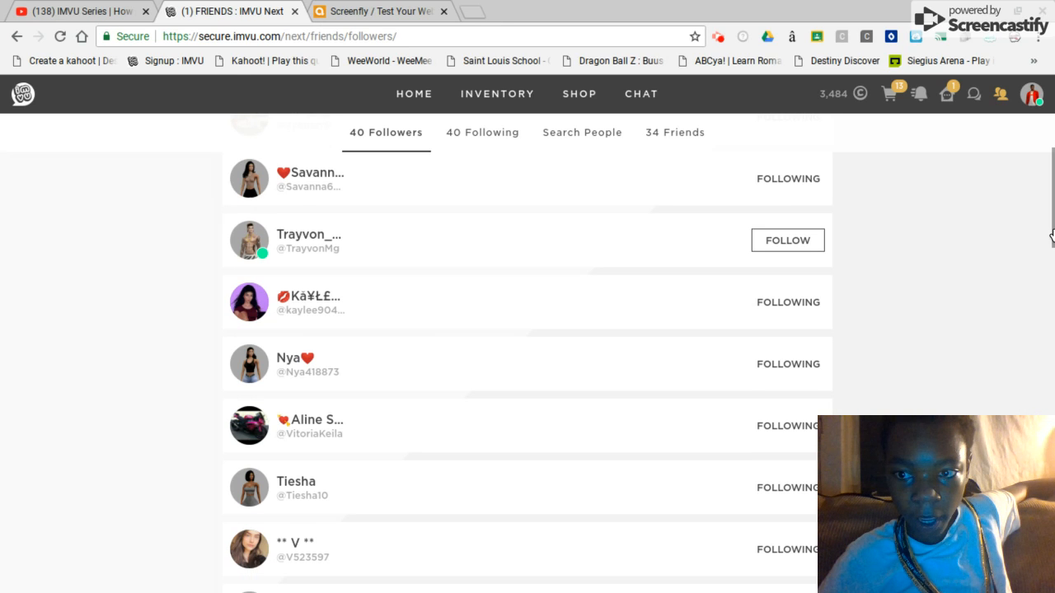
{"action": "left_click", "coordinate": [787, 240]}
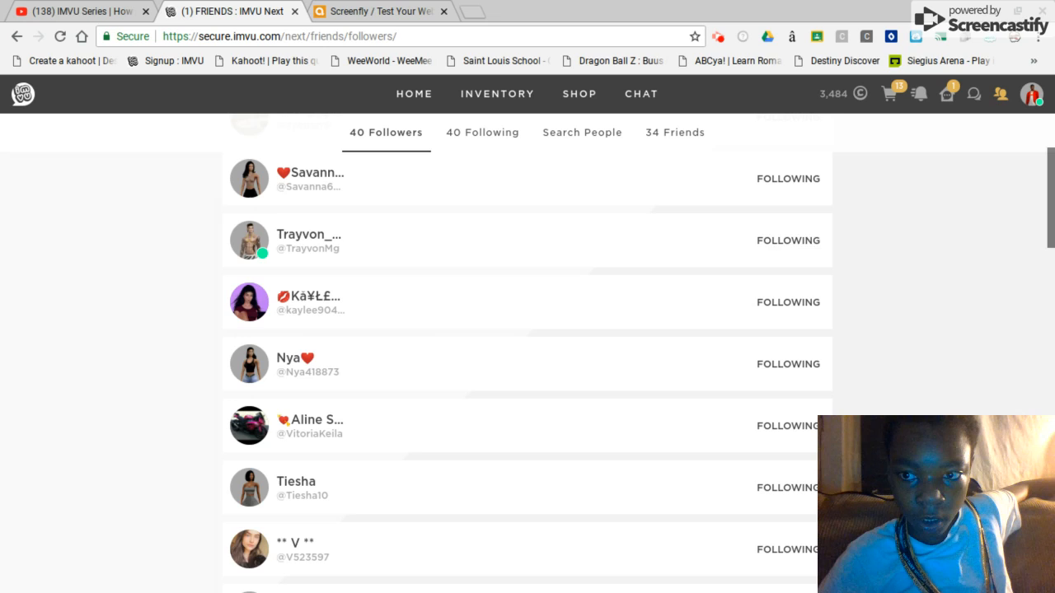
Step: Bring up Send Gift for a friend, showing their three-item wishlist
{"action": "scroll", "scroll_direction": "down", "scroll_amount": 3}
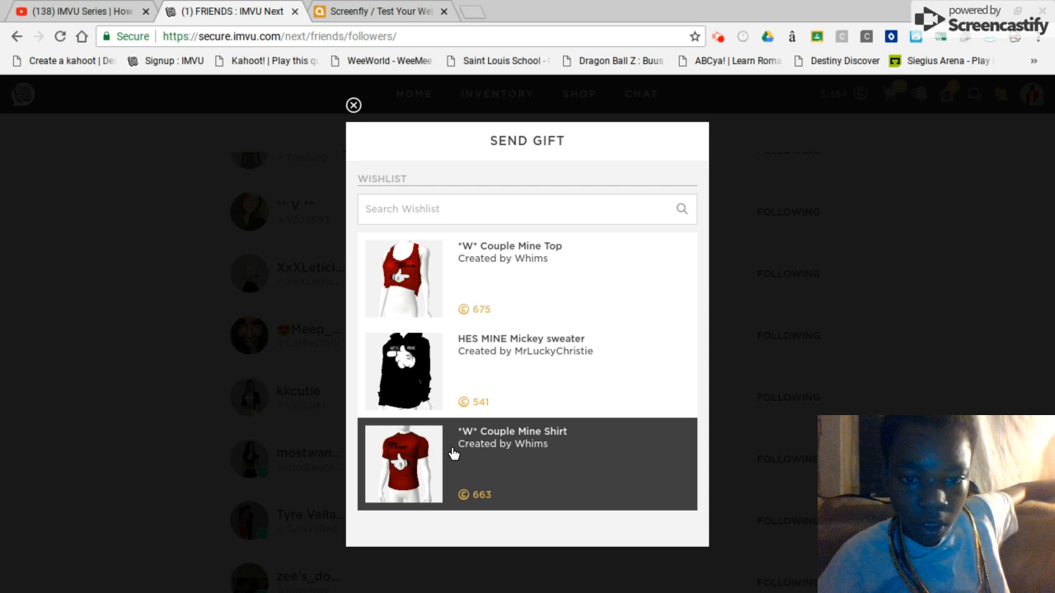
Step: Choose the *W* Couple Mine Shirt as the gift and begin the message 'this o'
{"action": "left_click", "coordinate": [526, 464]}
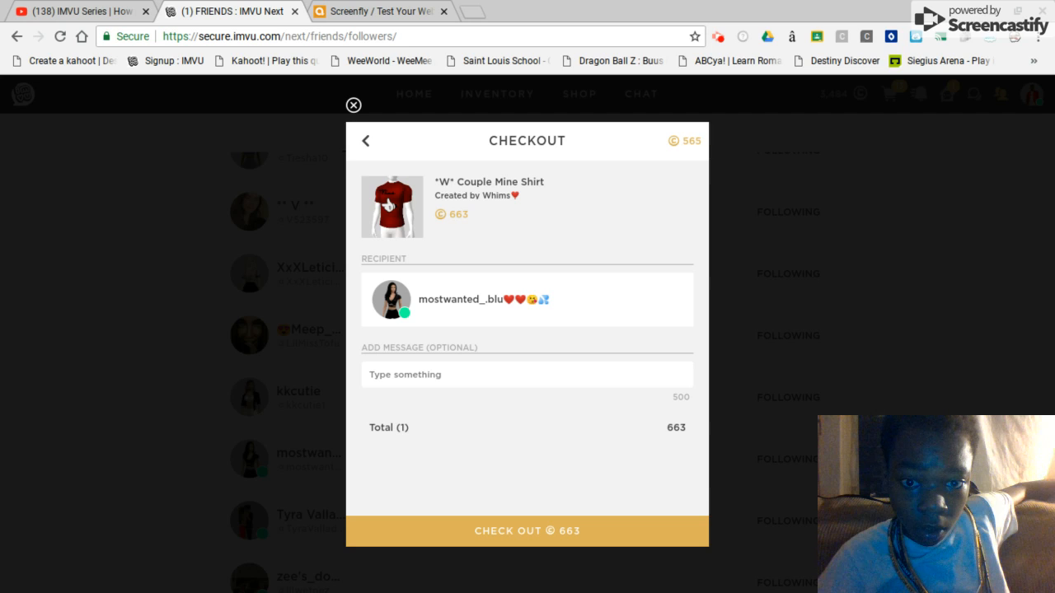
{"action": "mouse_move", "coordinate": [520, 405]}
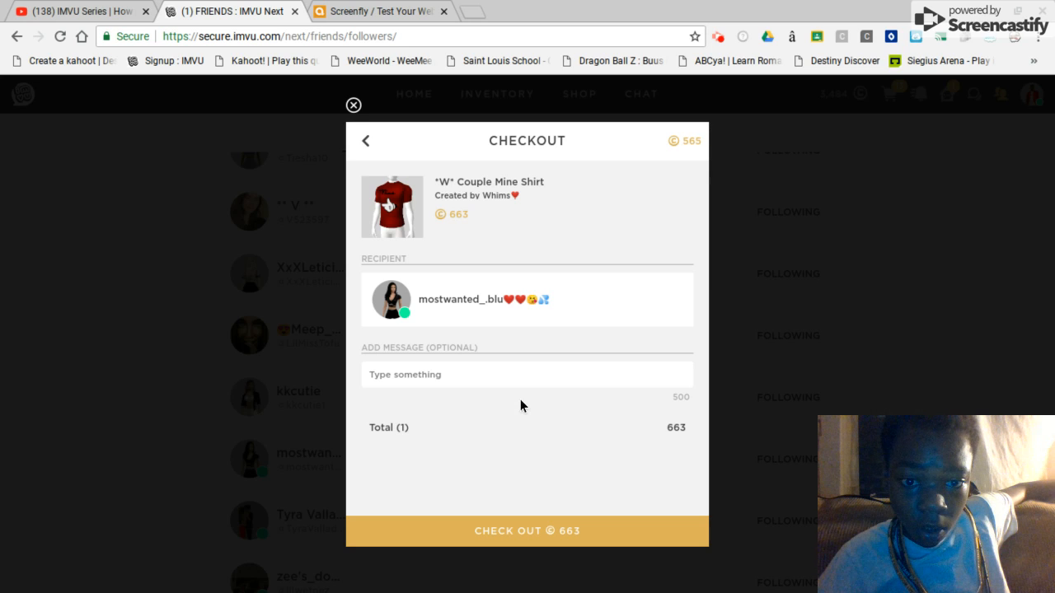
{"action": "left_click", "coordinate": [526, 374]}
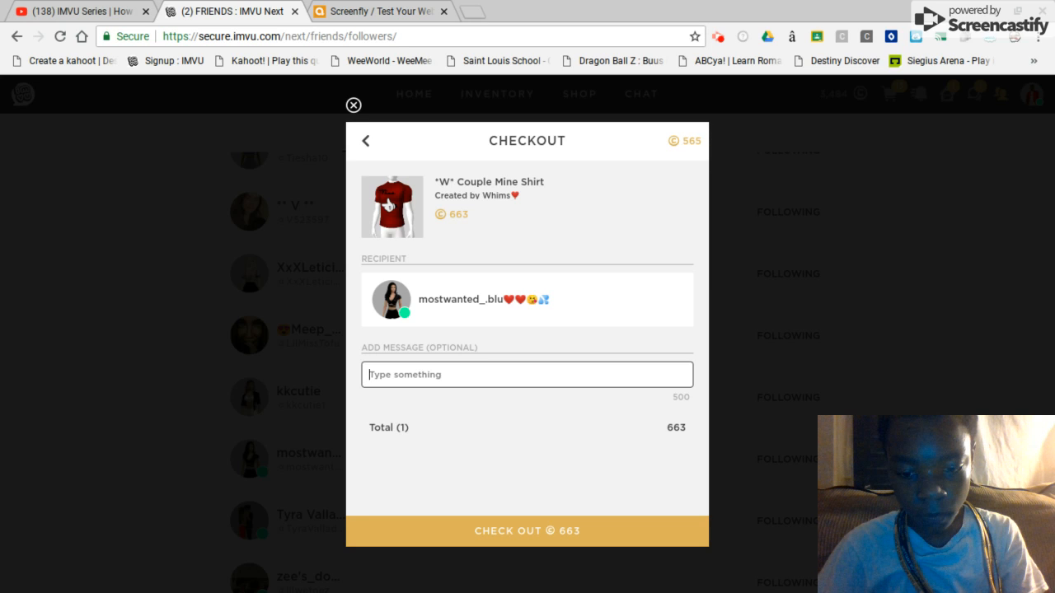
{"action": "type", "text": "this o"}
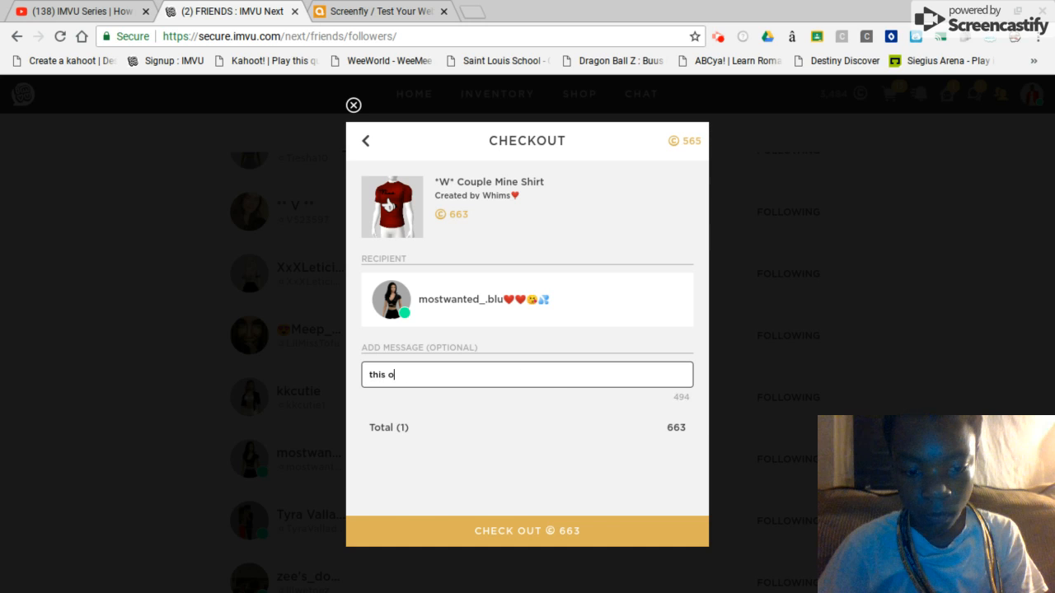
Step: Attempt checkout with message 'this one'; blocked by needing 98 more credits, then back to Checkout
{"action": "left_click", "coordinate": [527, 530]}
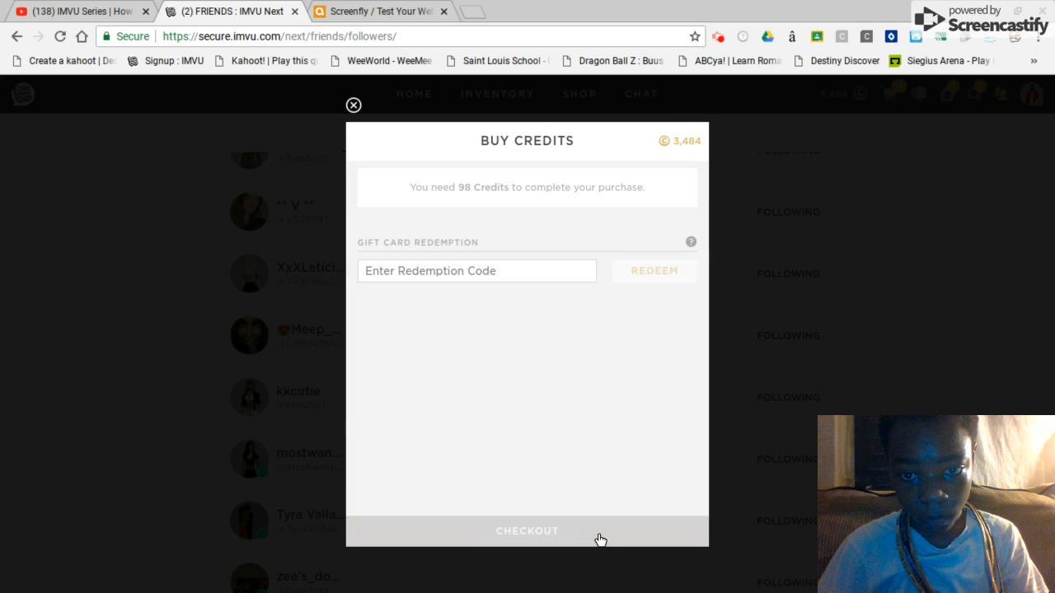
{"action": "mouse_move", "coordinate": [465, 320]}
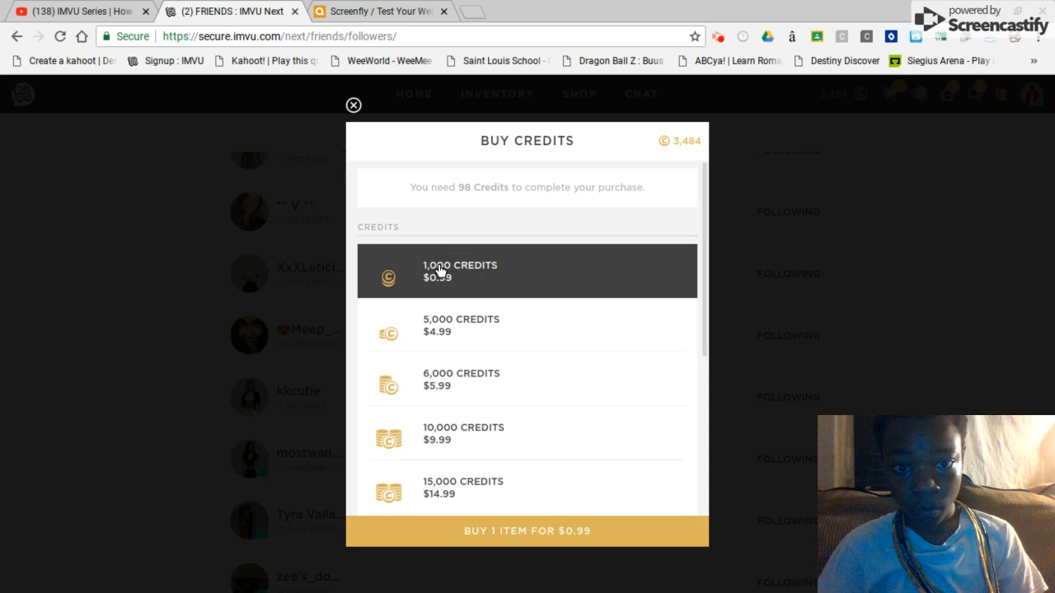
{"action": "mouse_move", "coordinate": [353, 106]}
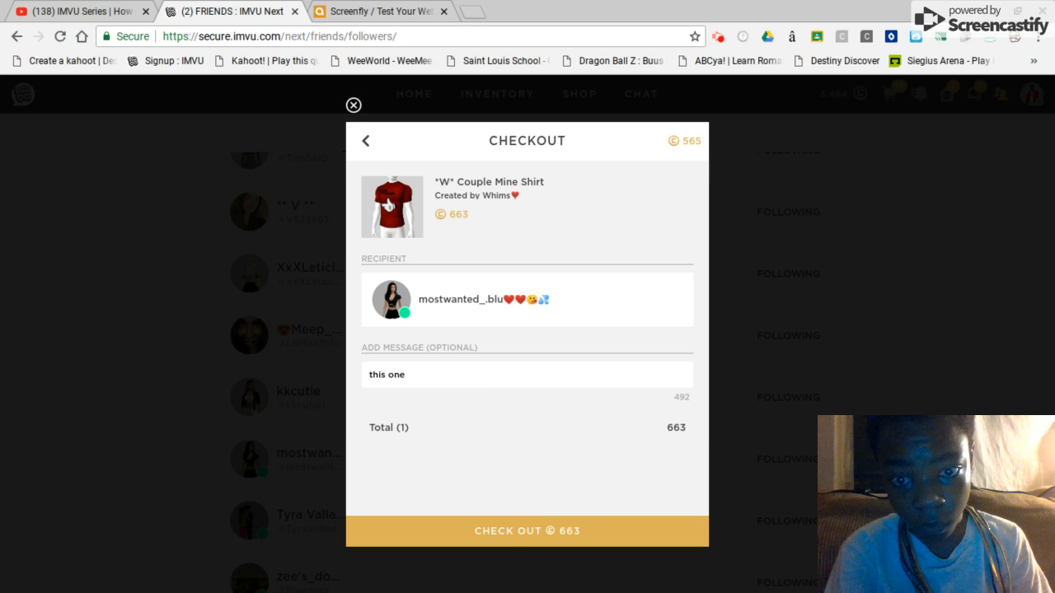
{"action": "left_click", "coordinate": [527, 531]}
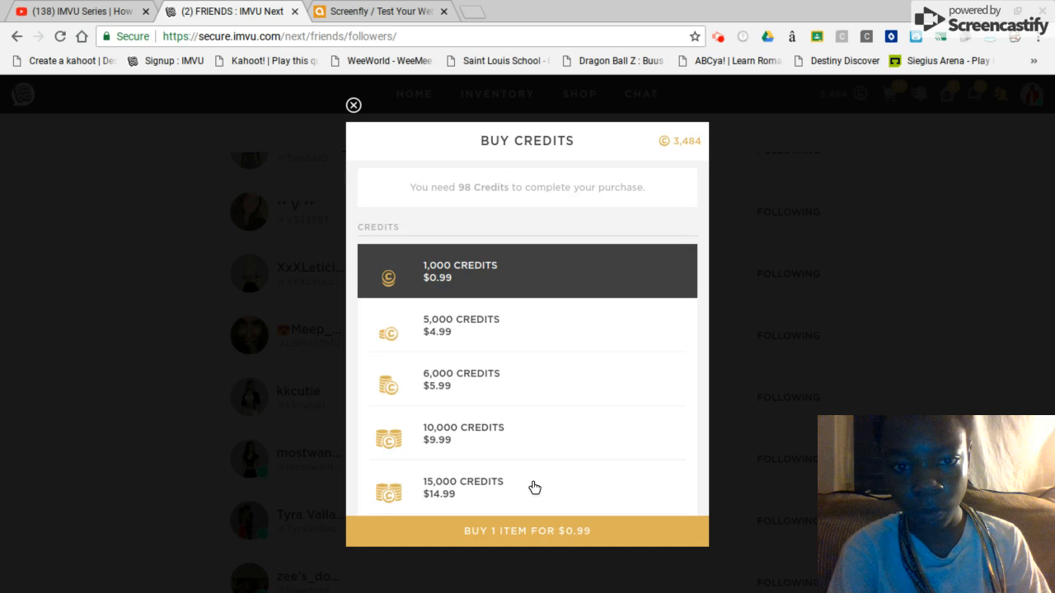
{"action": "left_click", "coordinate": [368, 141]}
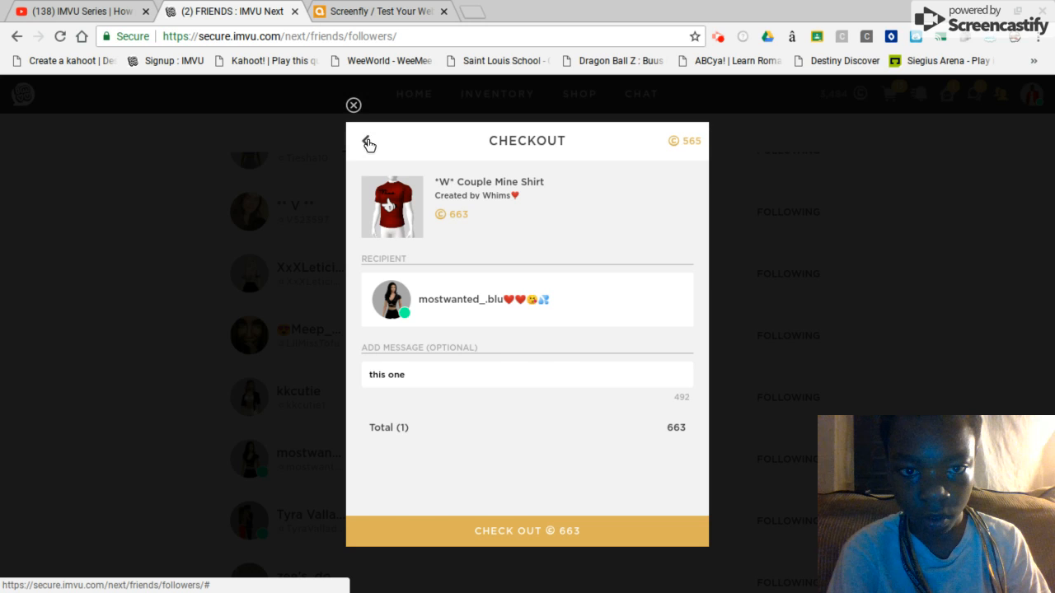
Step: Return to the wishlist and put the ~SIN~ She's Mine Hoody at gift checkout instead
{"action": "left_click", "coordinate": [368, 142]}
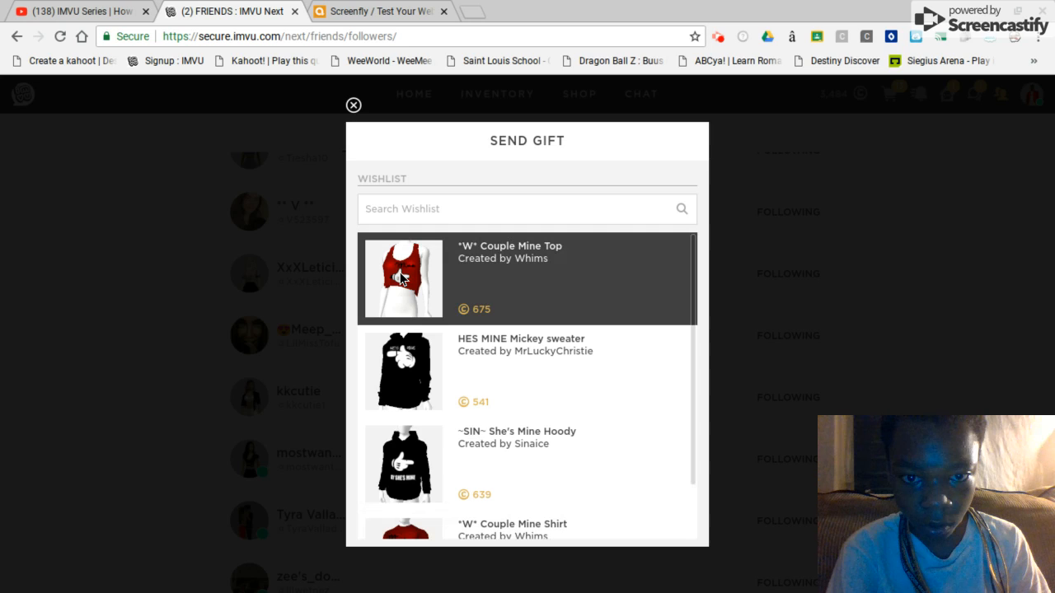
{"action": "mouse_move", "coordinate": [471, 310]}
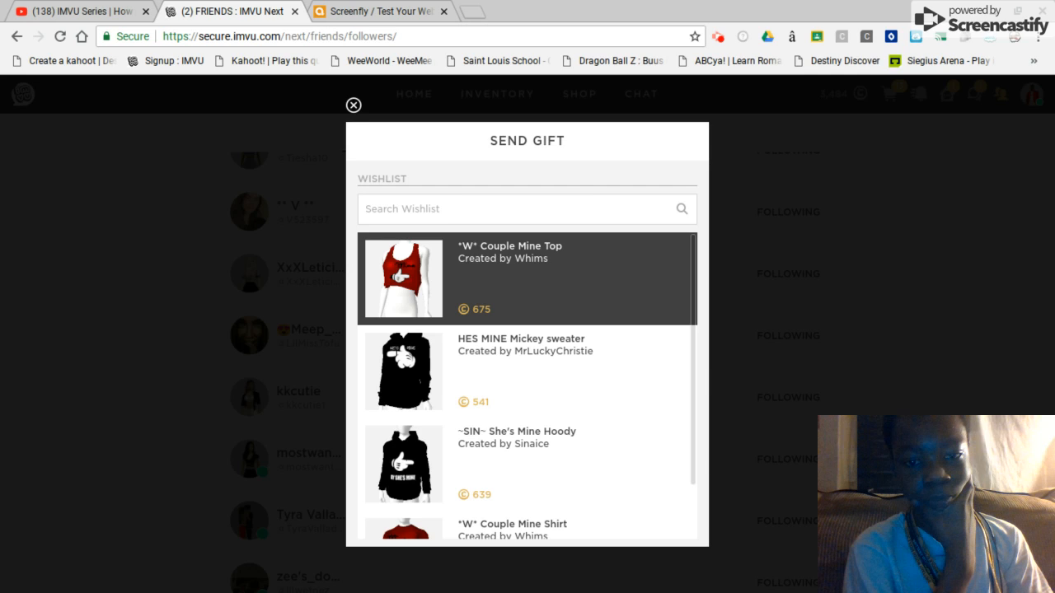
{"action": "left_click", "coordinate": [526, 463]}
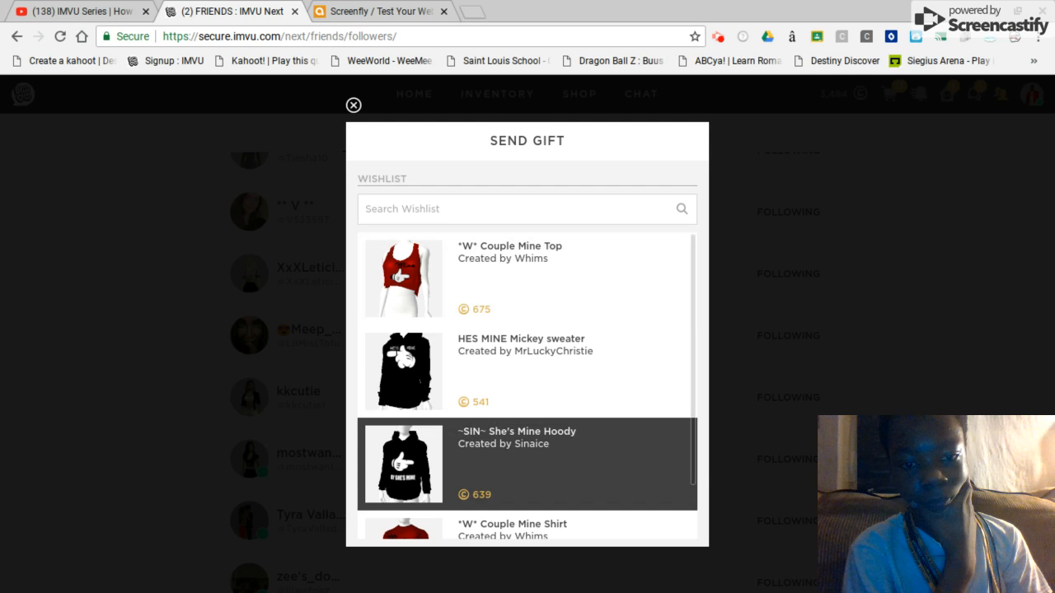
{"action": "left_click", "coordinate": [526, 464]}
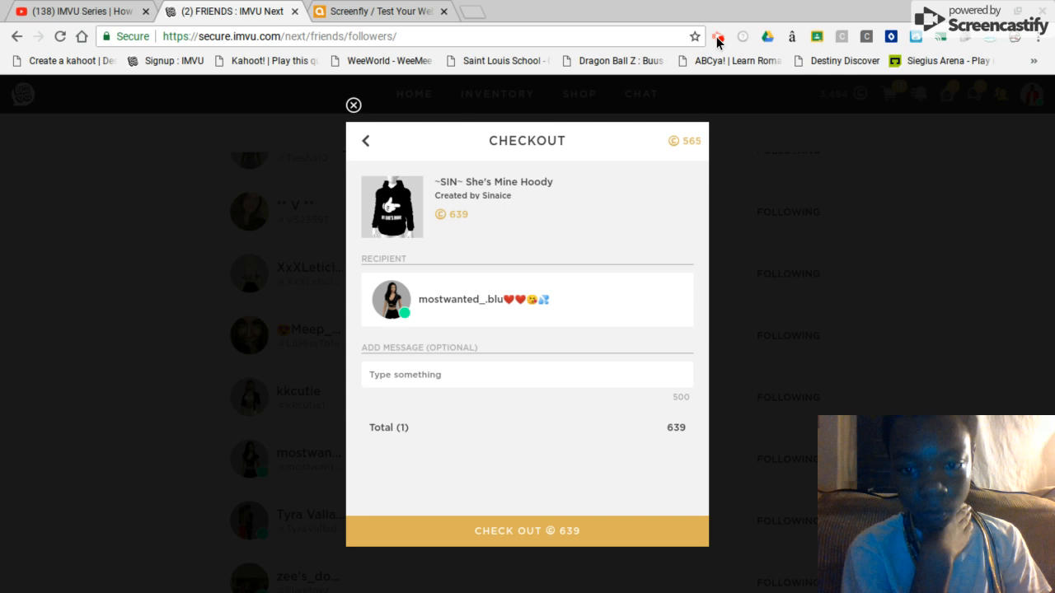